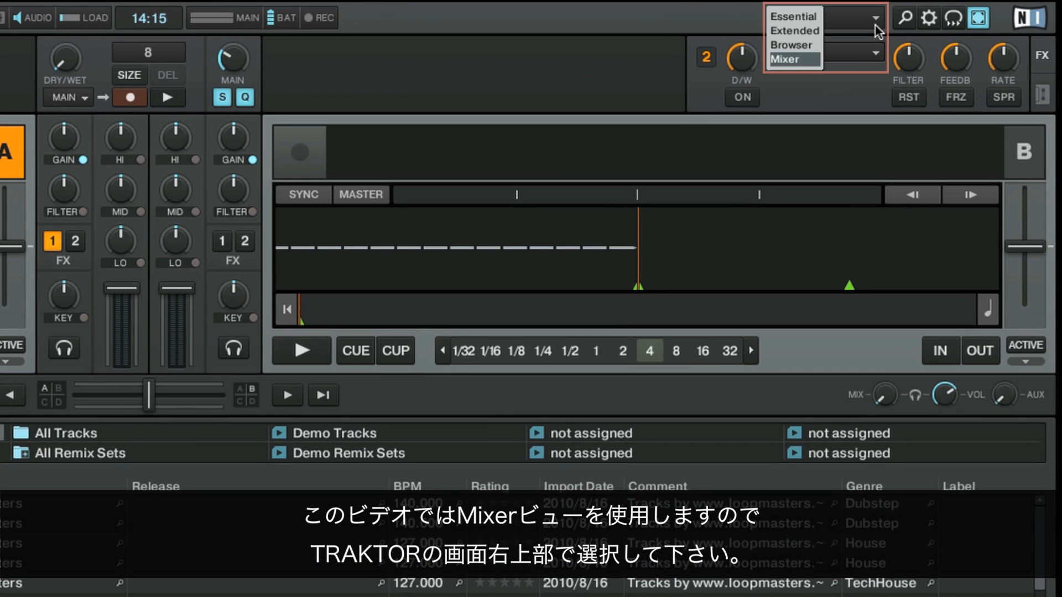
# - Set the screen layout to Mixer from the top-right layout dropdown
pyautogui.click(790, 58)
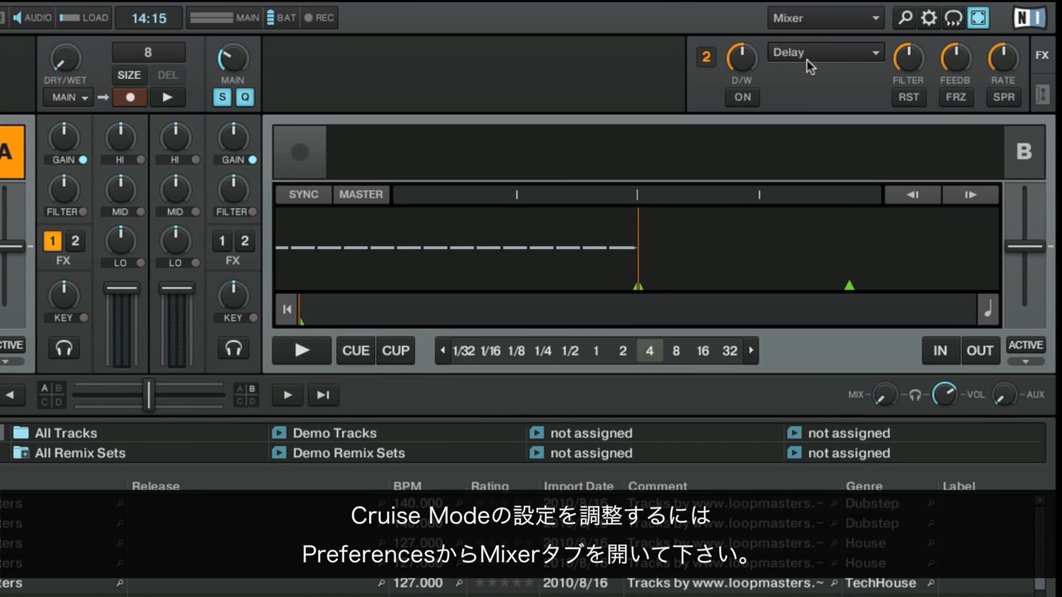
pyautogui.click(929, 18)
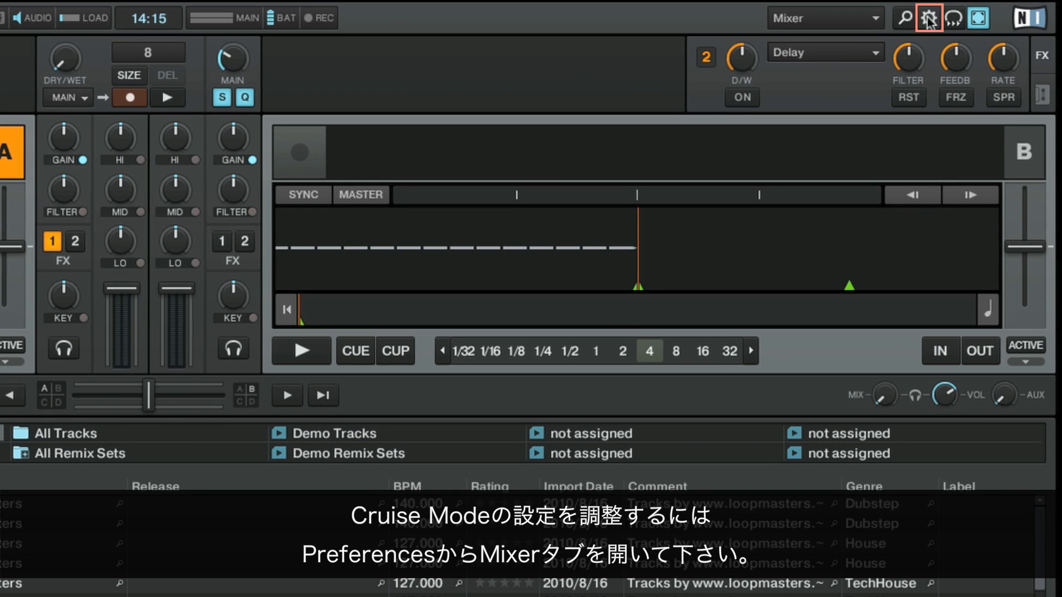
# - In Preferences' Mixer page, set Auto Crossfade Time to 31.7 sec and close
pyautogui.click(928, 17)
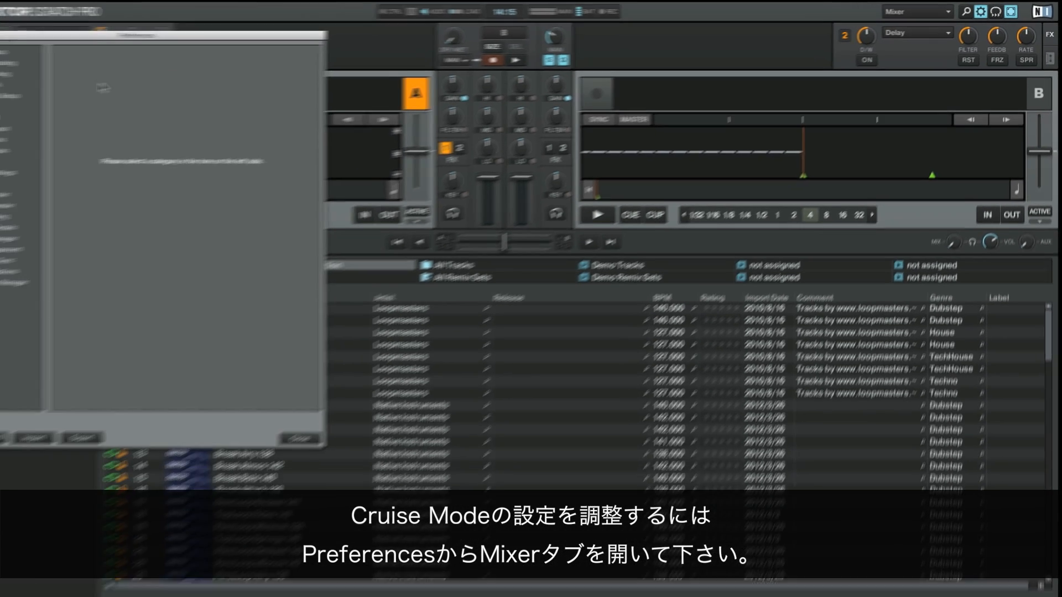
pyautogui.click(40, 242)
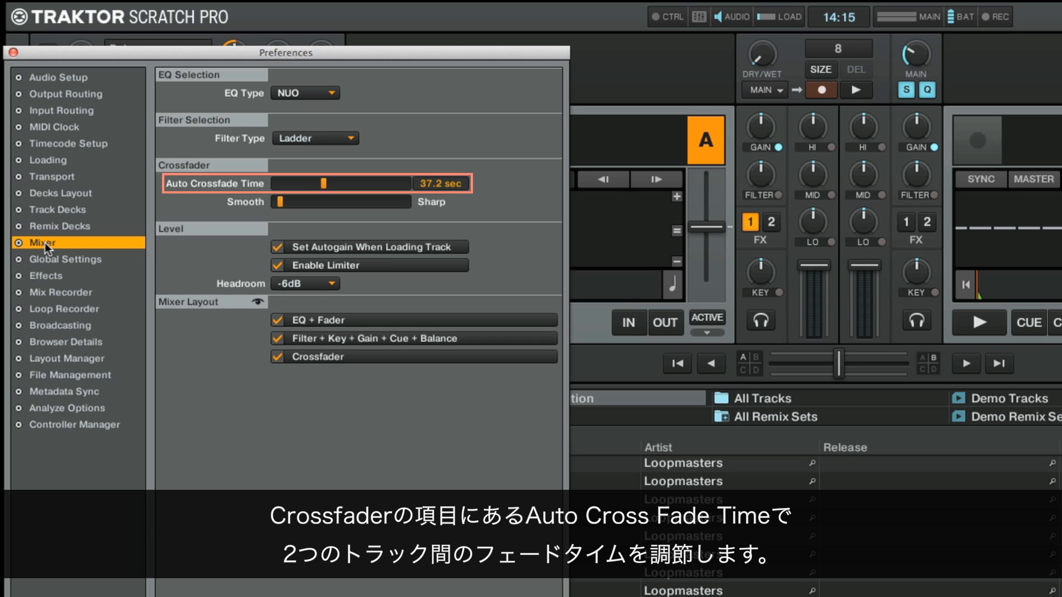
pyautogui.moveTo(206, 188)
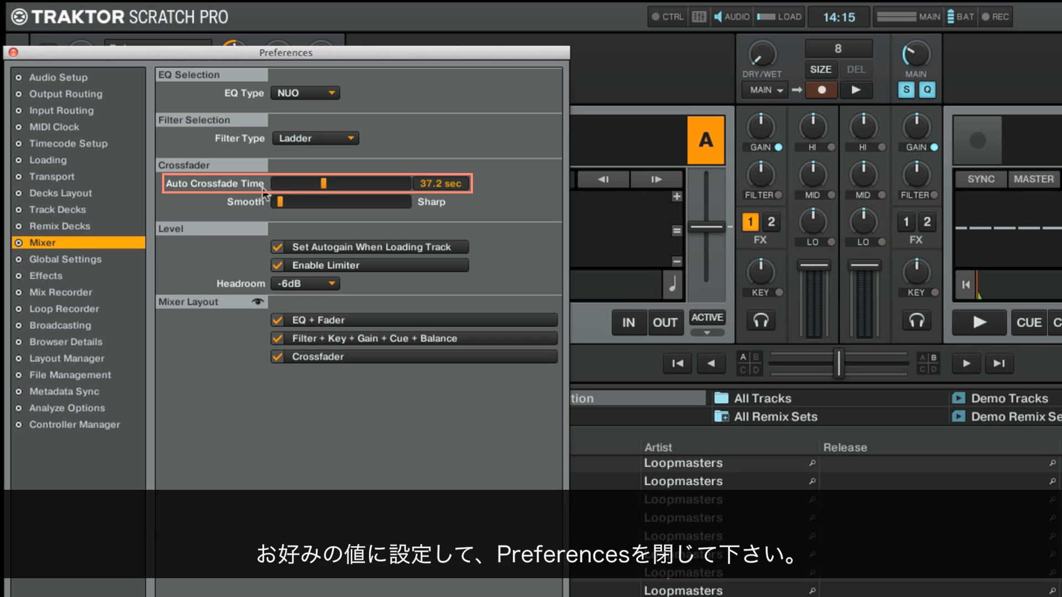
pyautogui.moveTo(325, 184); pyautogui.dragTo(315, 183)
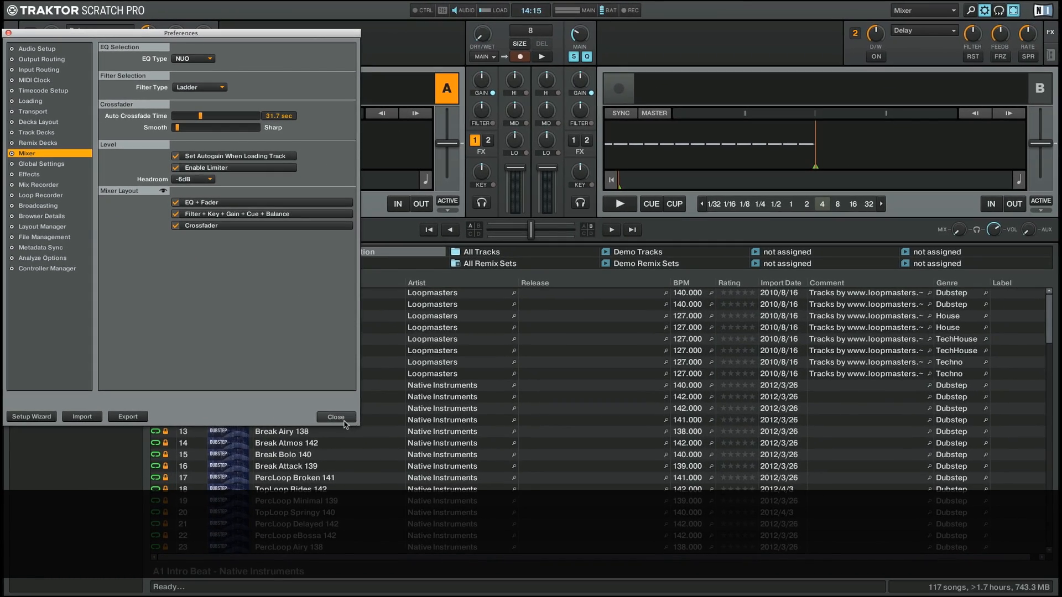
pyautogui.click(336, 417)
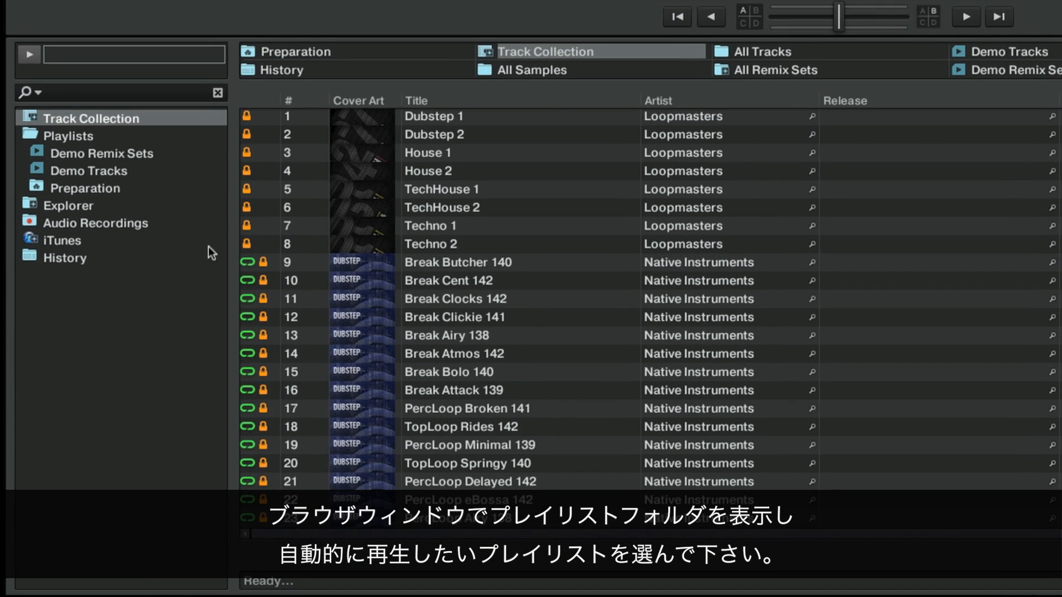
# - Expand Playlists in the browser tree and select Demo Tracks
pyautogui.click(72, 136)
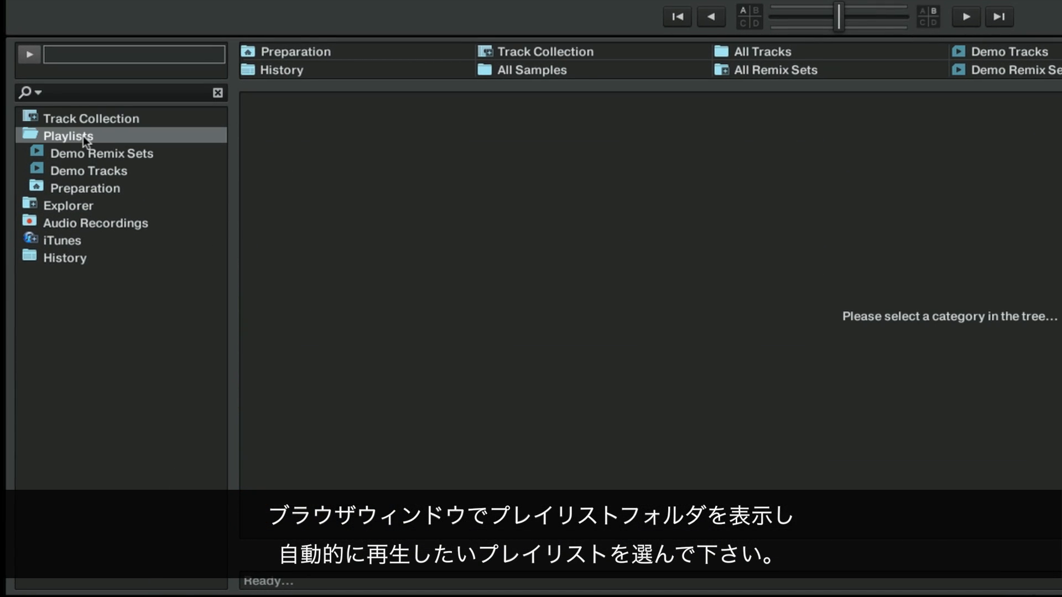
pyautogui.click(84, 170)
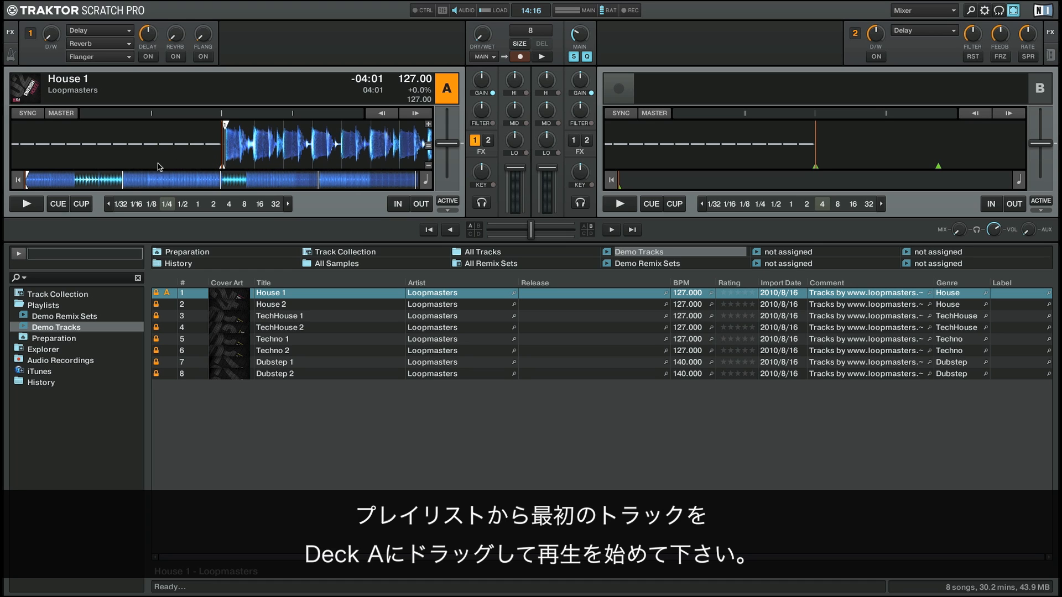
# - Start House 1 playing on deck A
pyautogui.click(26, 204)
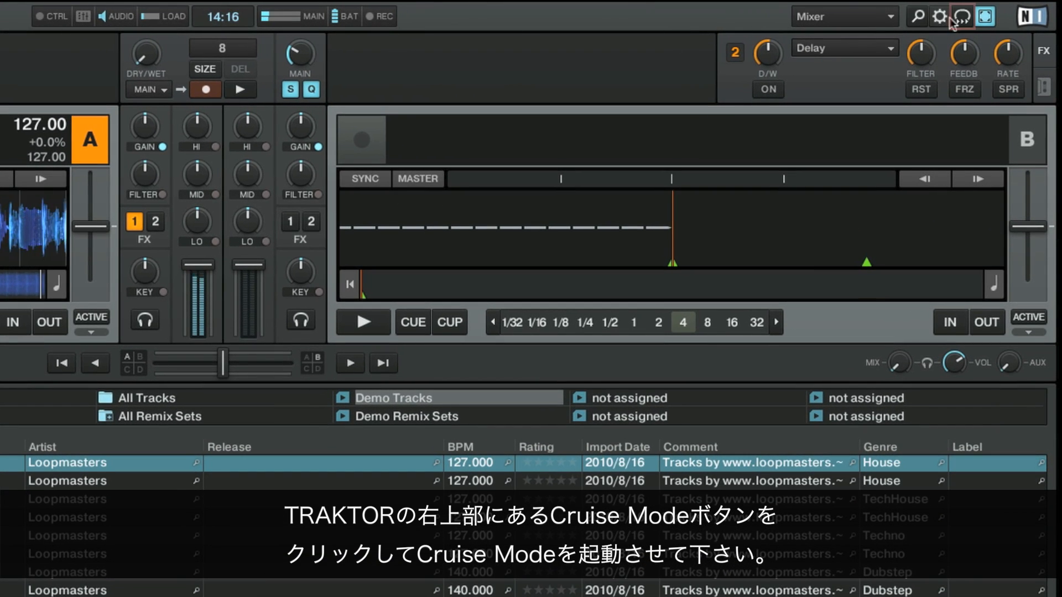
# - Enable Cruise Mode from the top-right header button
pyautogui.click(961, 16)
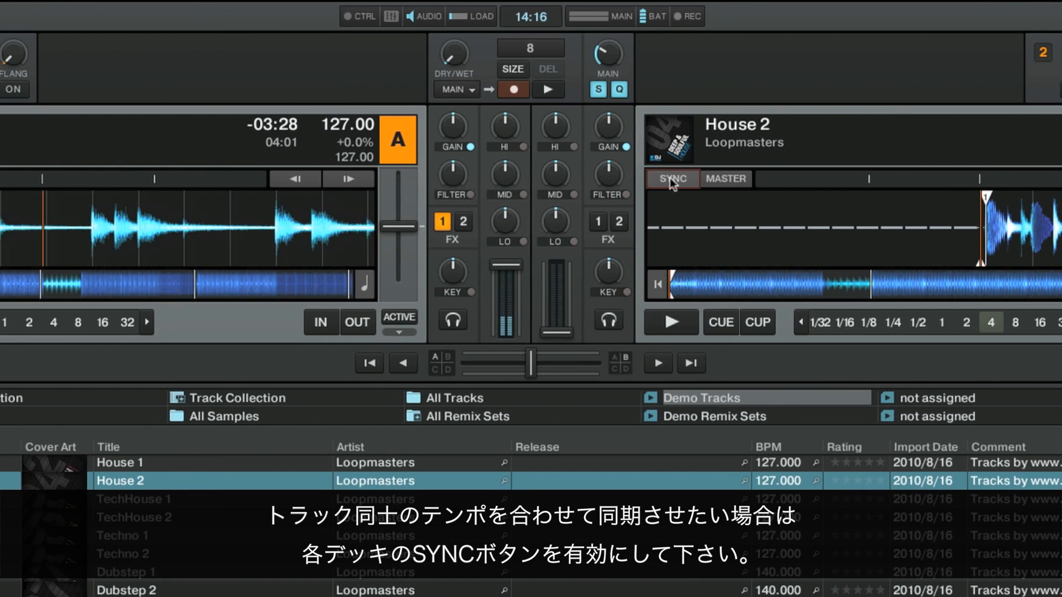
# - Press SYNC on deck B to match House 2's tempo to House 1
pyautogui.click(672, 179)
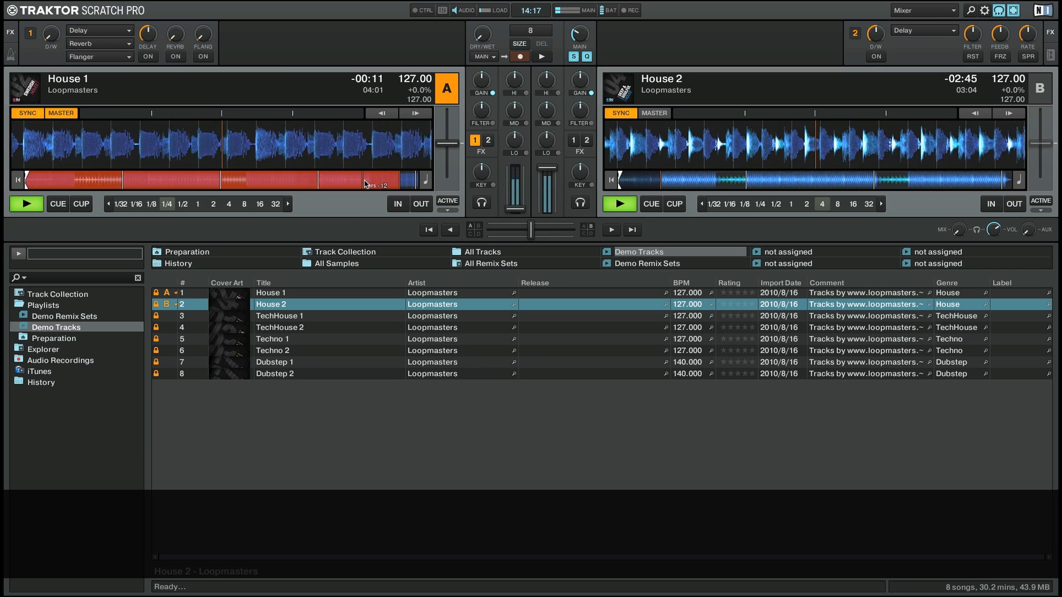
# - Let Cruise Mode load TechHouse 1 onto deck A after House 1 ends
pyautogui.doubleClick(278, 316)
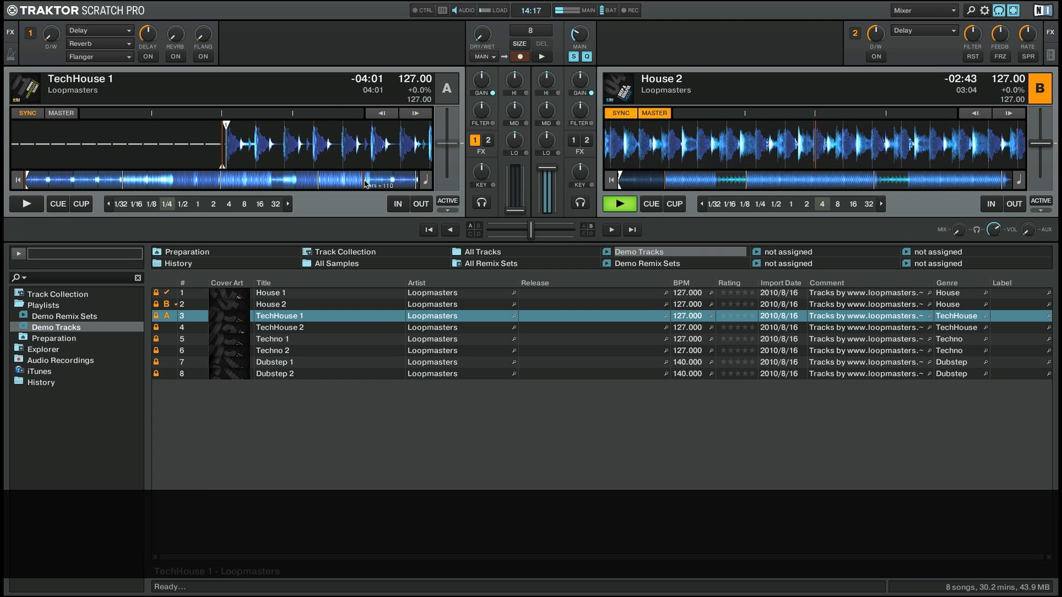